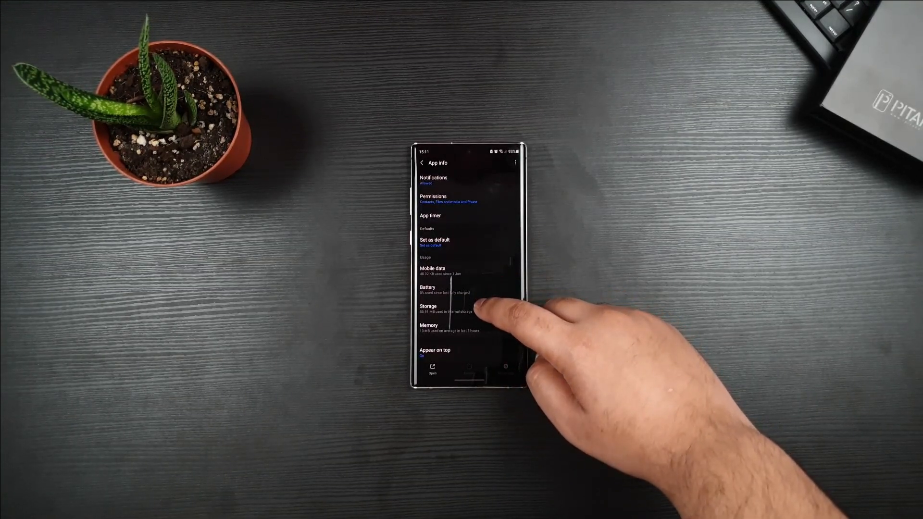
Open Storage from Galaxy Store's App info to view its app, data and cache usage.
left_click(448, 309)
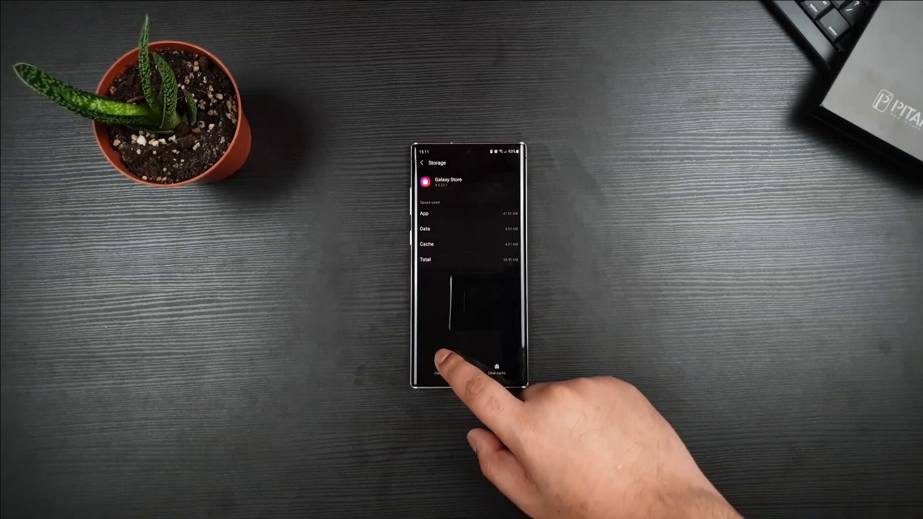